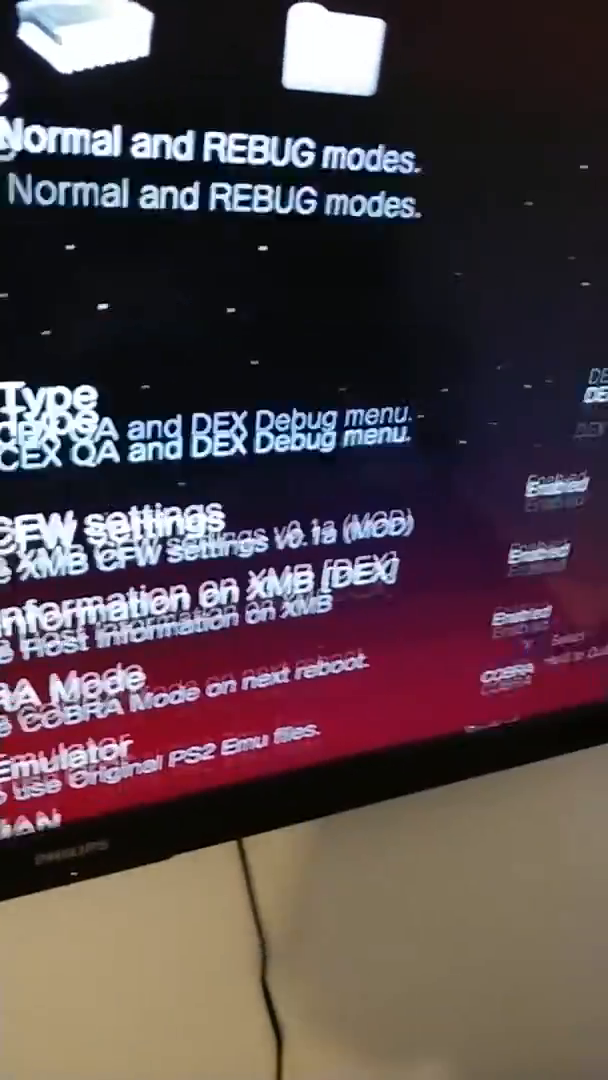
Step: Move down the Rebug Toolbox settings list to reach the System Type entry
scroll(down, 3)
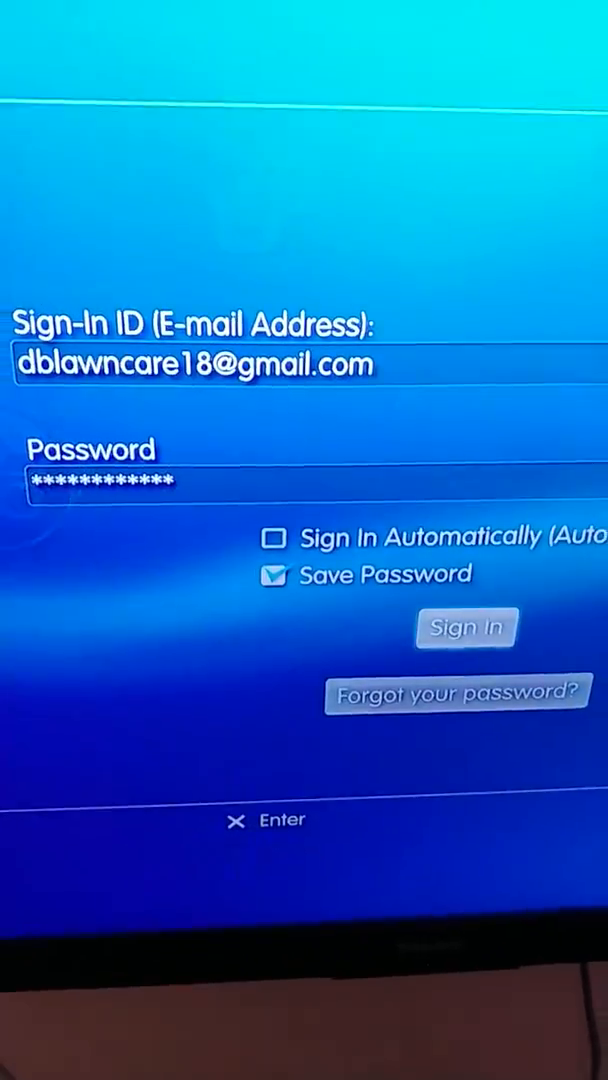
Step: Sign in to PlayStation Network with the saved ID and password, then browse back to the Music column
click(466, 628)
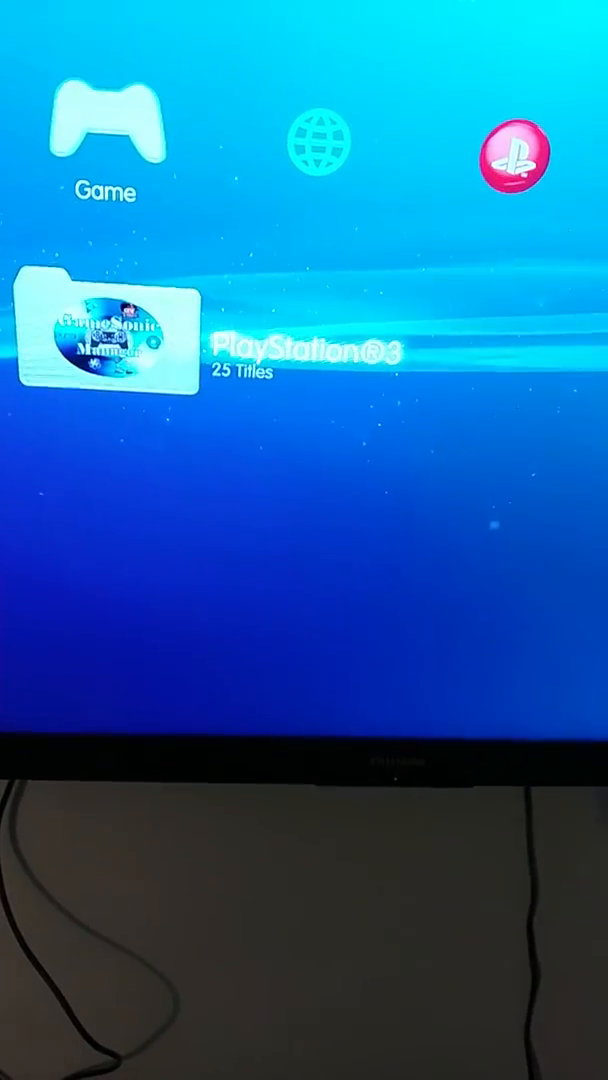
scroll(left, 3)
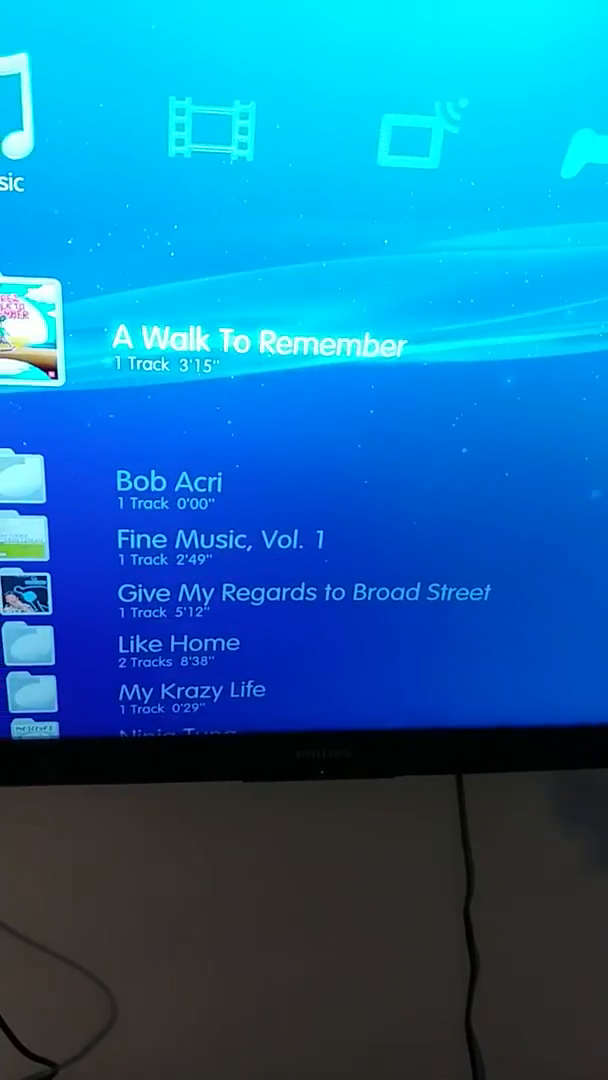